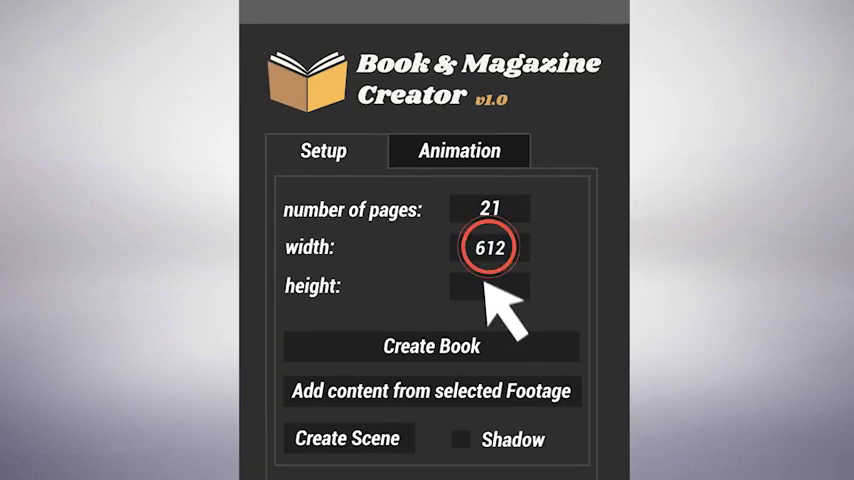
Select the page height field after entering 21 pages and width 612.
{"action": "left_click", "coordinate": [430, 346]}
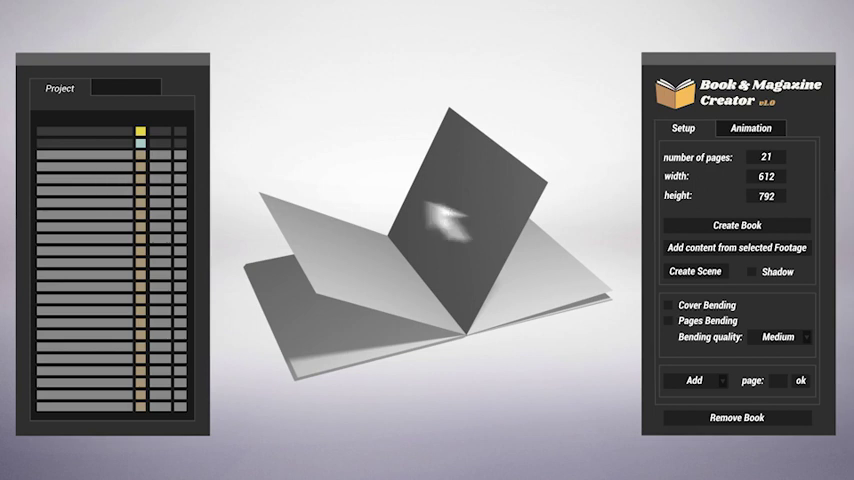
Turn on Pages Bending and lower the Bending amount slider.
{"action": "left_click", "coordinate": [667, 320]}
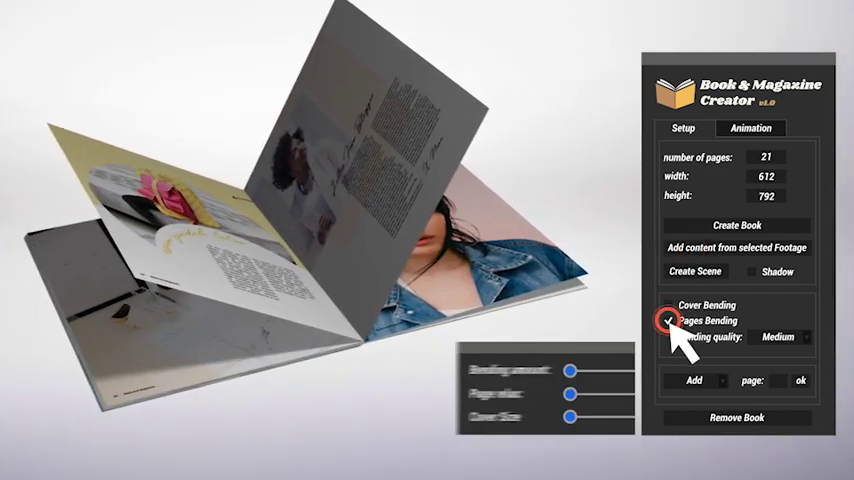
{"action": "left_click_drag", "start_coordinate": [585, 416], "coordinate": [521, 416]}
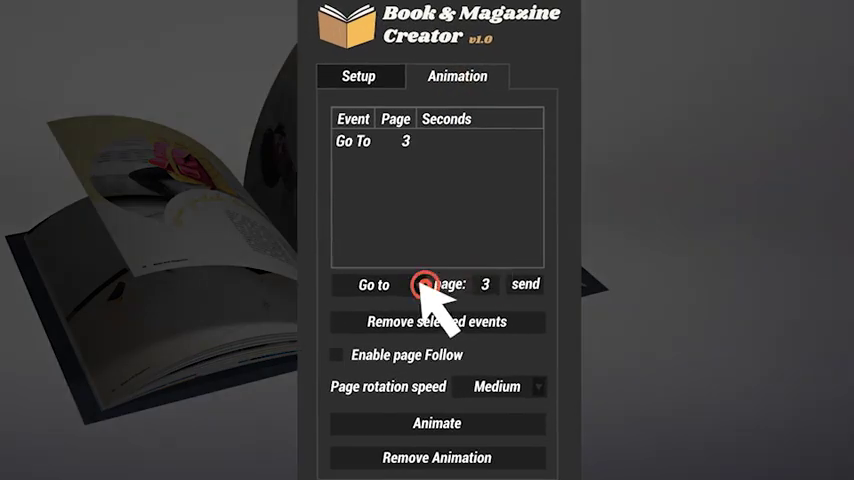
Add events Go To 3, Wait 1, Go To 8, Wait 1 from the event dropdown.
{"action": "left_click", "coordinate": [525, 284]}
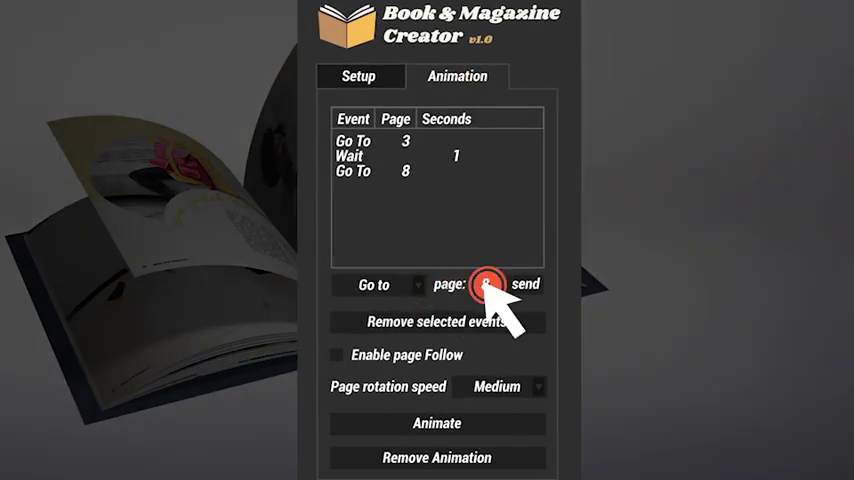
{"action": "left_click", "coordinate": [525, 284]}
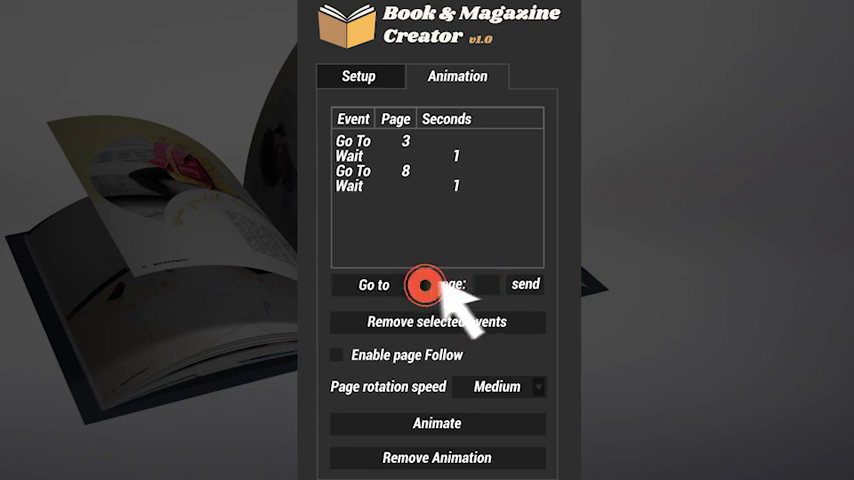